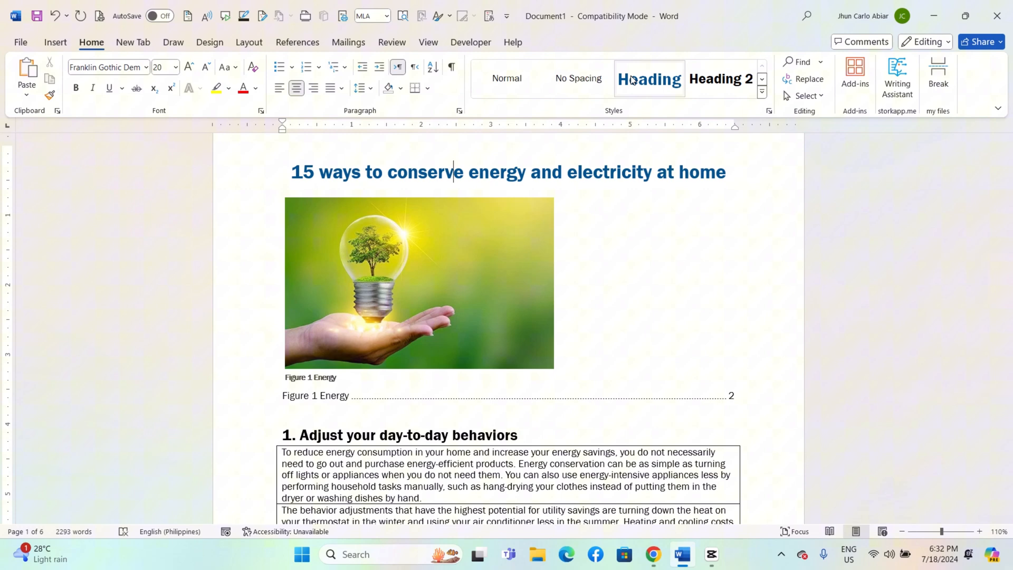
{"action": "mouse_move", "coordinate": [649, 78]}
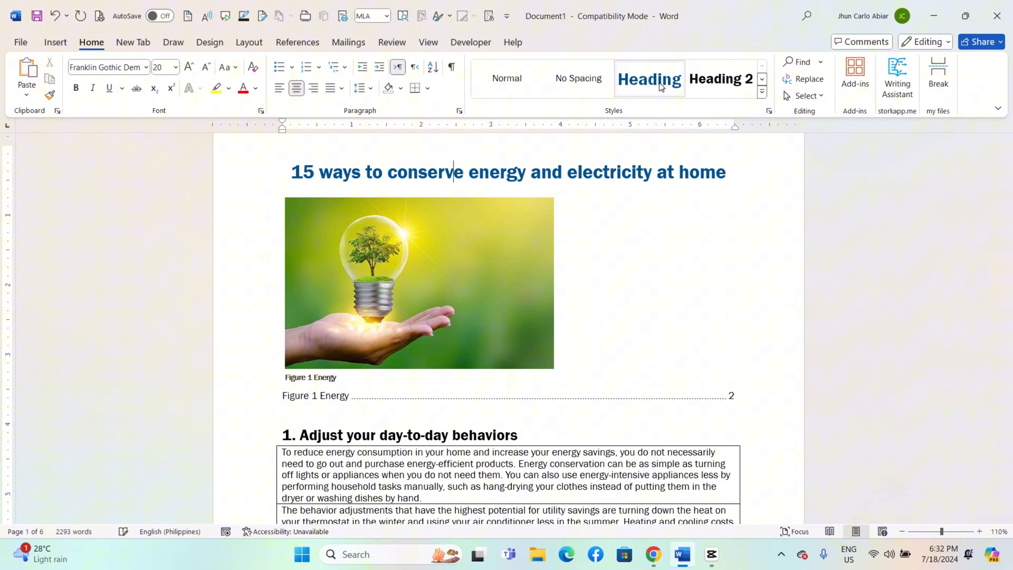
Keep the document title in the main Heading 1 style.
{"action": "left_click", "coordinate": [719, 78]}
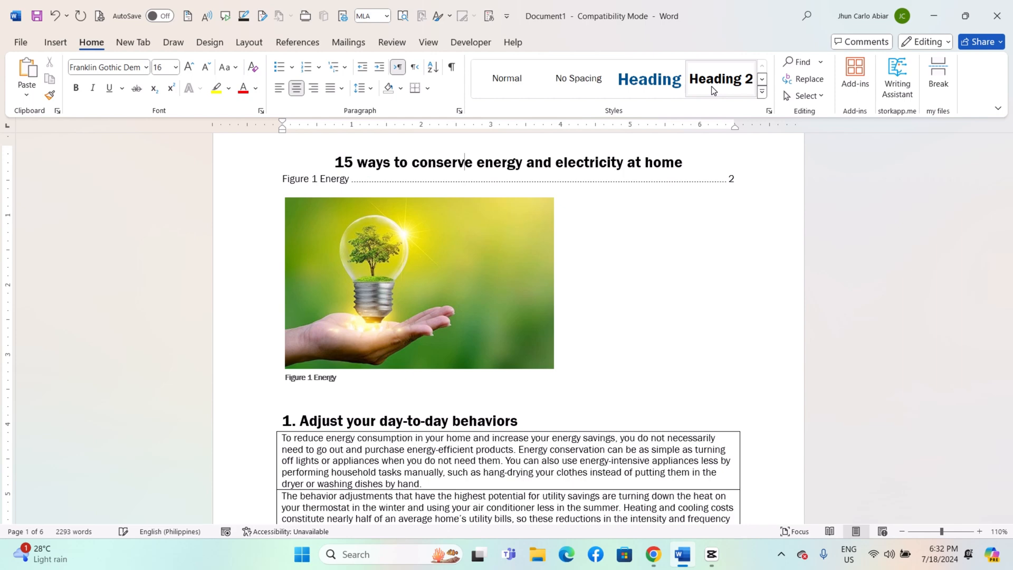
{"action": "left_click", "coordinate": [647, 78]}
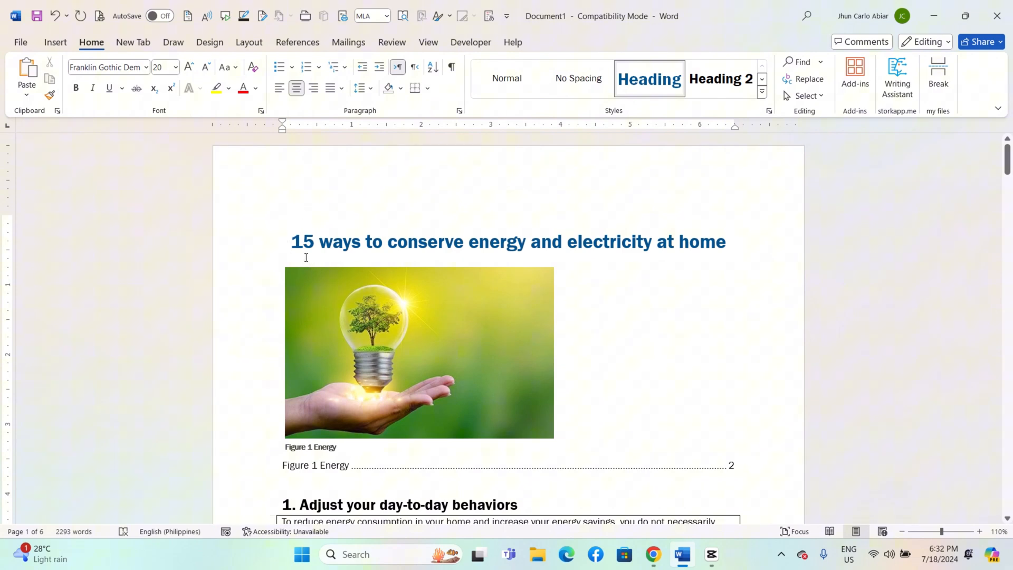
Insert an Automatic Table 2 table of contents from the References contents gallery.
{"action": "left_click", "coordinate": [298, 42]}
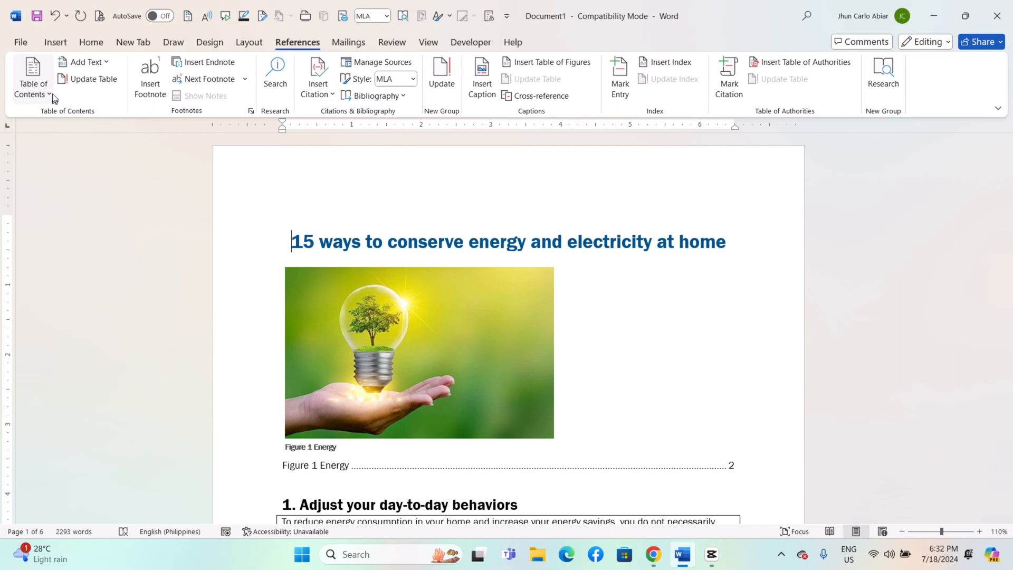
{"action": "left_click", "coordinate": [32, 76]}
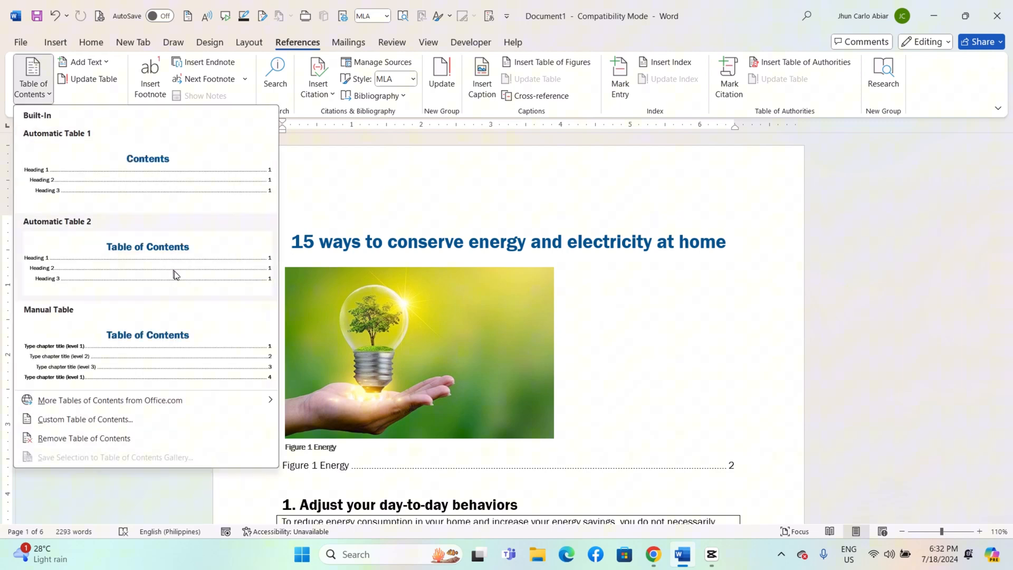
{"action": "mouse_move", "coordinate": [174, 271]}
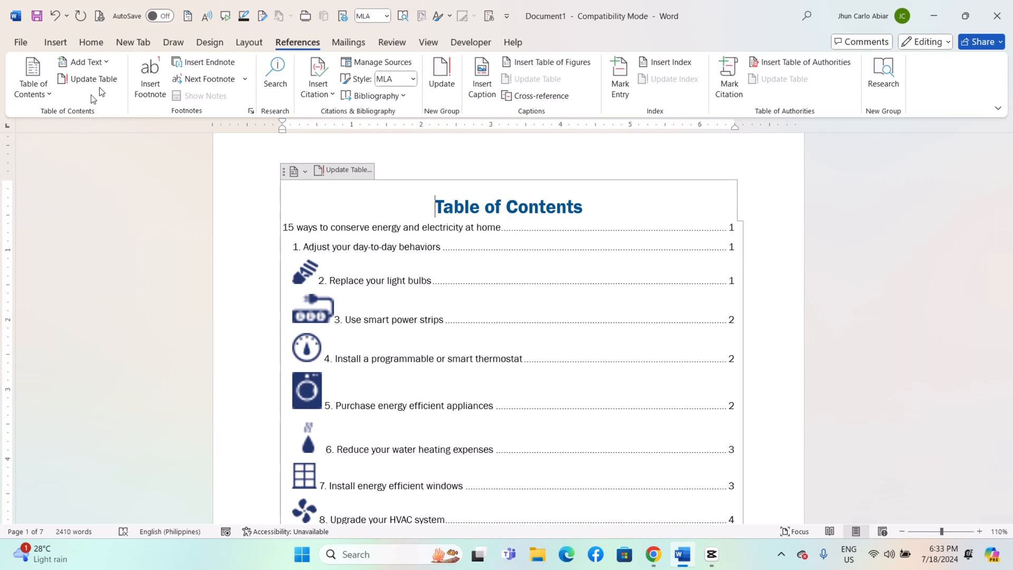
{"action": "left_click", "coordinate": [32, 76]}
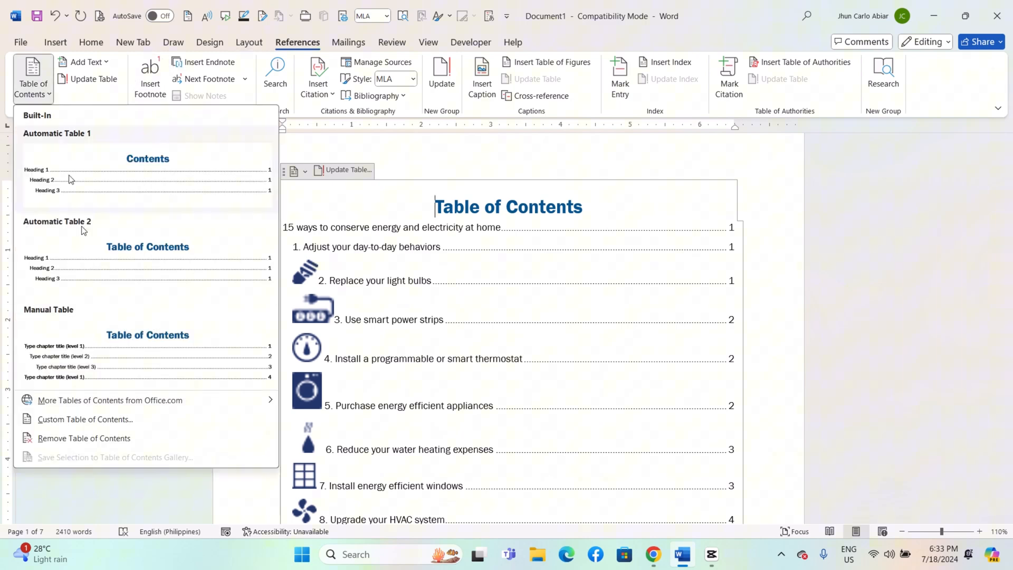
Customize the Table of Contents to show 7 heading levels and replace the existing one.
{"action": "left_click", "coordinate": [84, 419]}
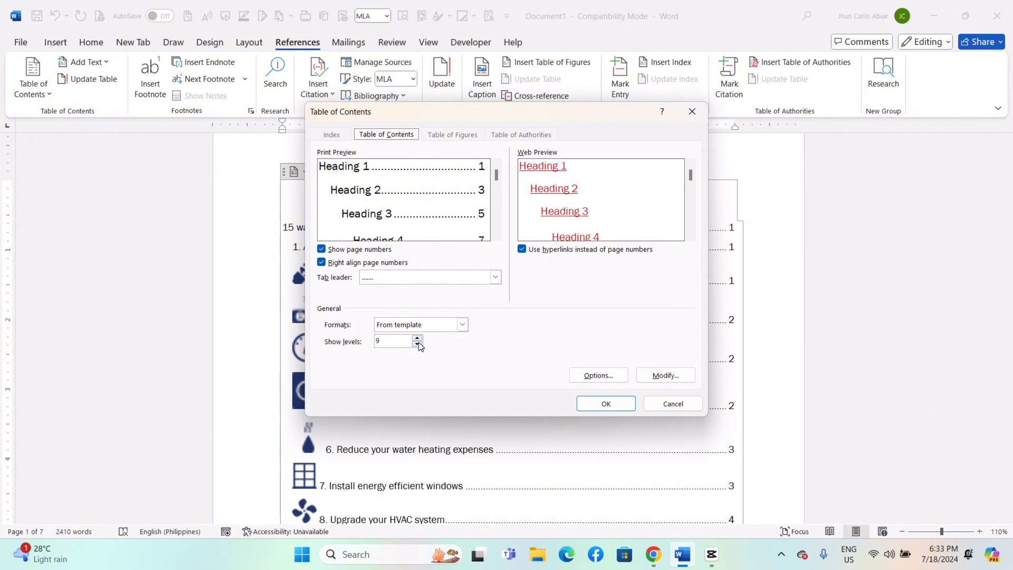
{"action": "left_click", "coordinate": [417, 344]}
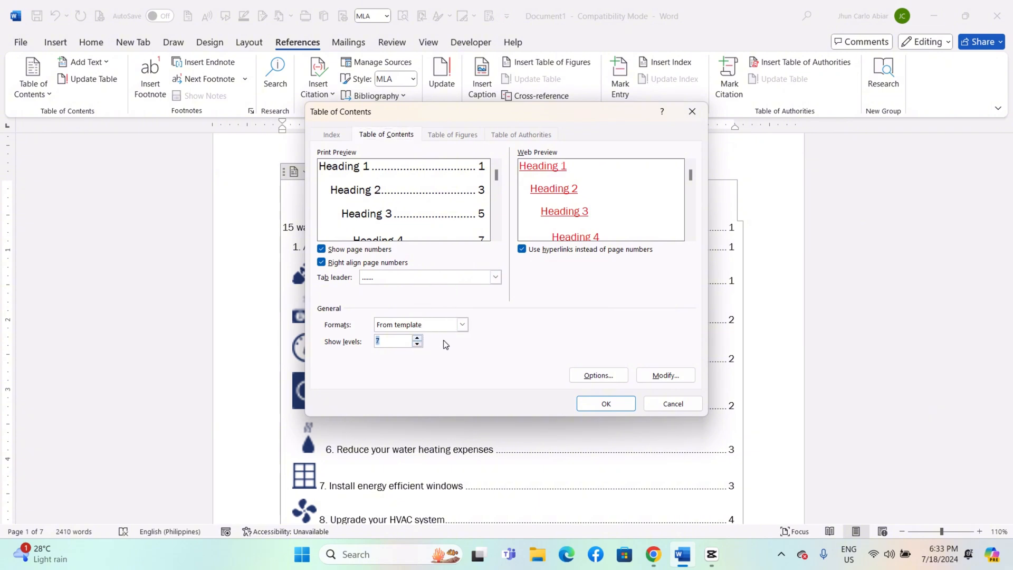
{"action": "left_click", "coordinate": [417, 324]}
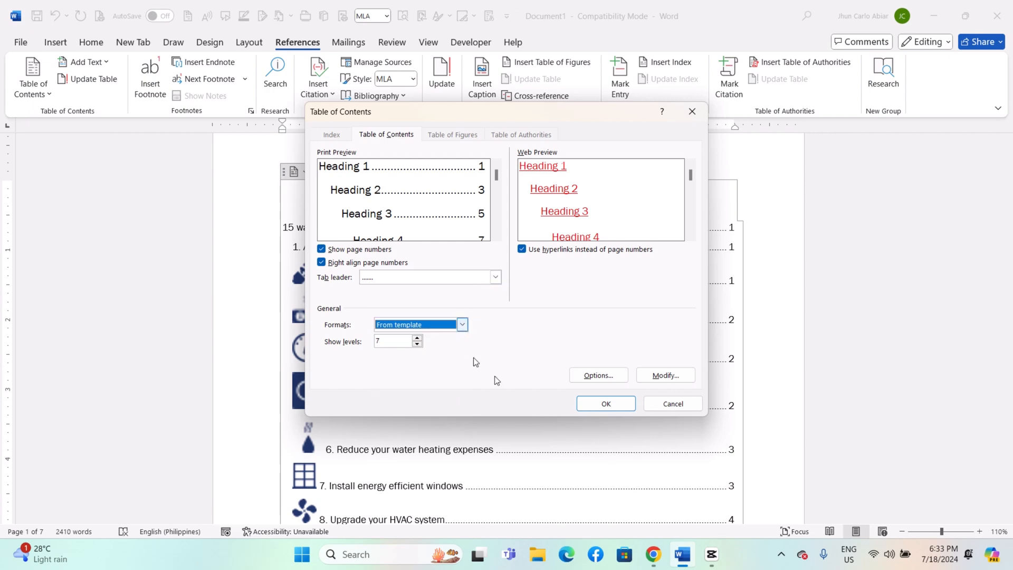
{"action": "left_click", "coordinate": [603, 403]}
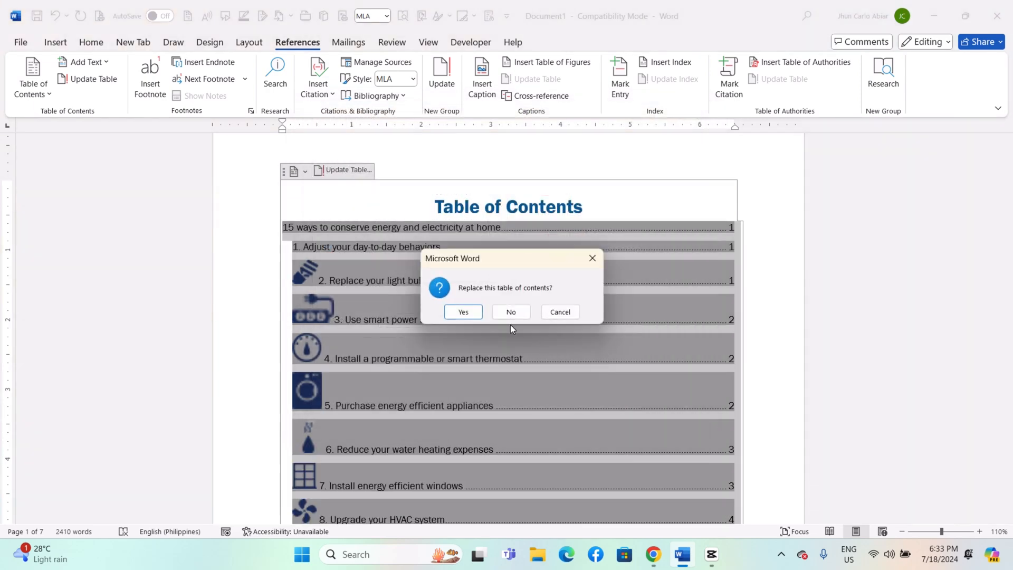
{"action": "left_click", "coordinate": [462, 311]}
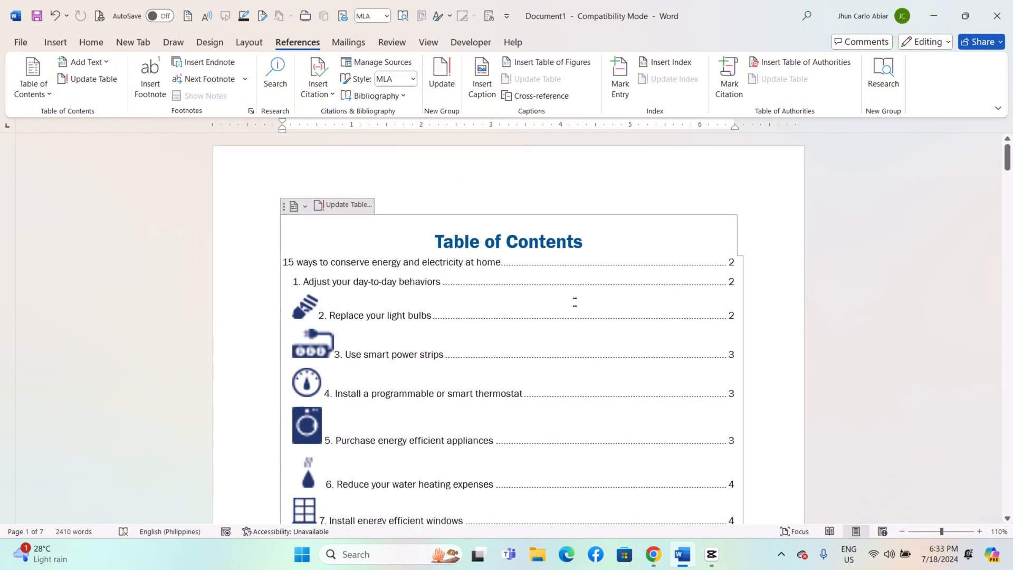
{"action": "mouse_move", "coordinate": [420, 280]}
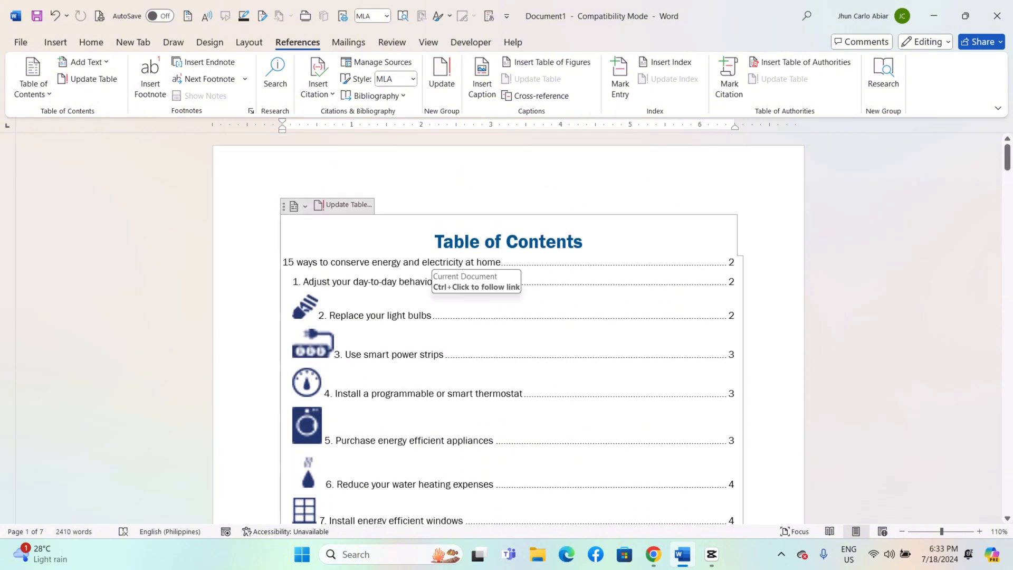
{"action": "mouse_move", "coordinate": [447, 330]}
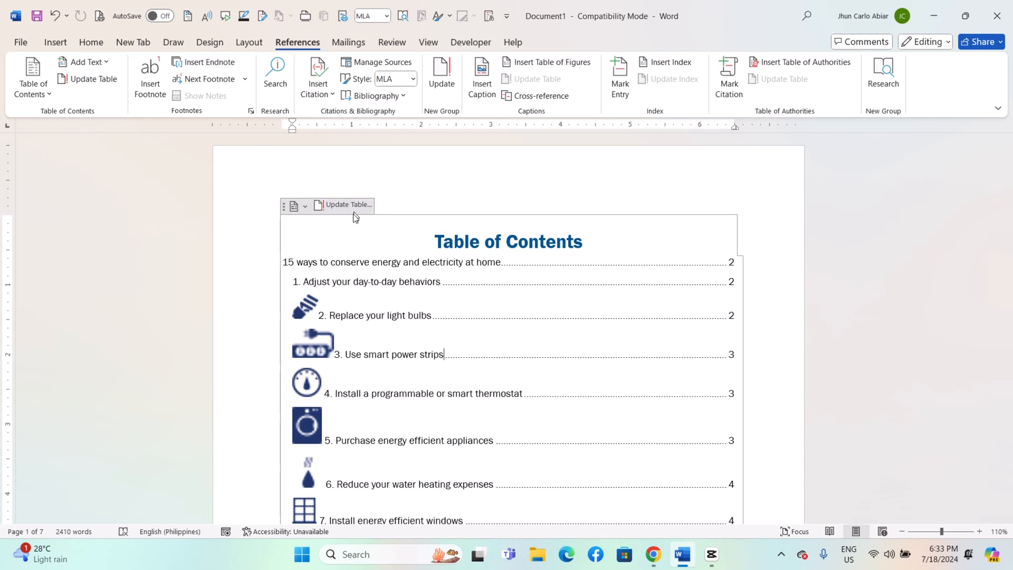
{"action": "mouse_move", "coordinate": [301, 52]}
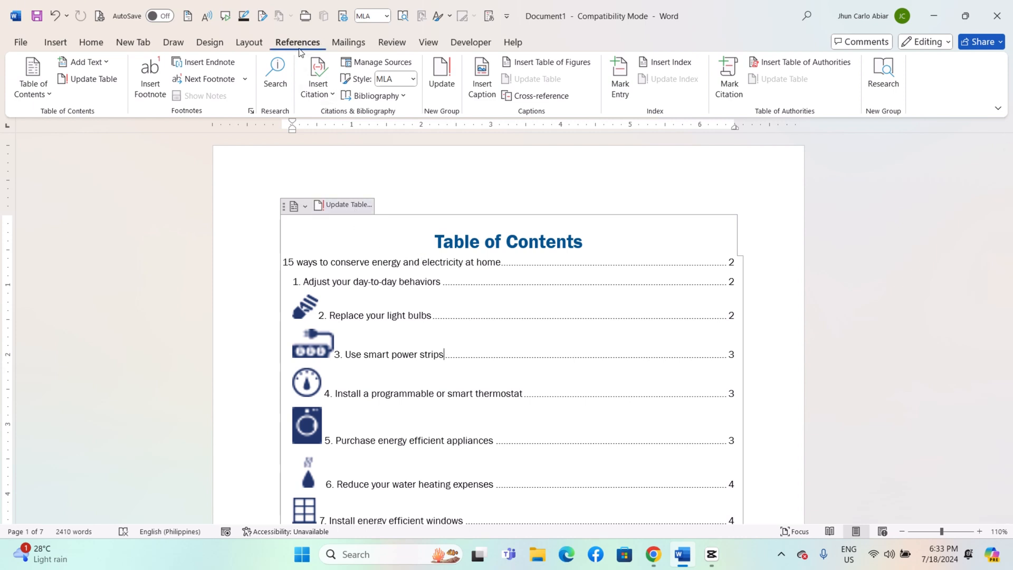
Update the entire Table of Contents so all fifteen tips show current page numbers.
{"action": "left_click", "coordinate": [345, 205]}
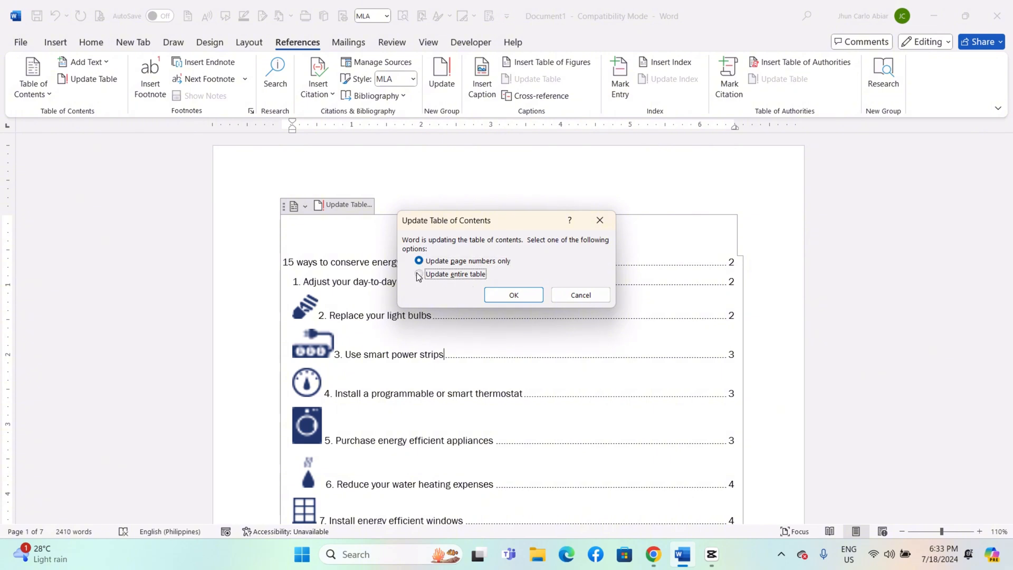
{"action": "left_click", "coordinate": [419, 275]}
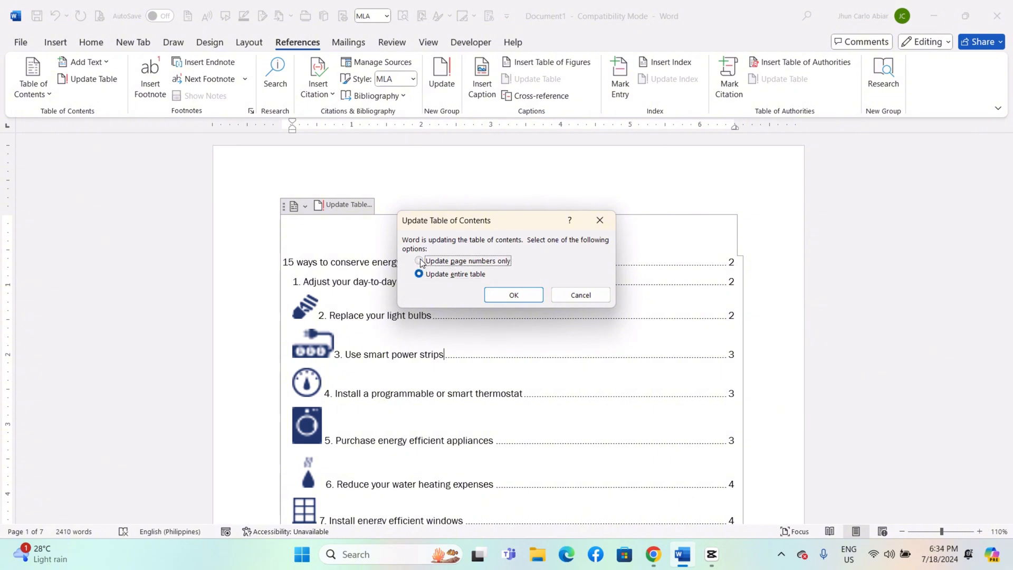
{"action": "left_click", "coordinate": [513, 294]}
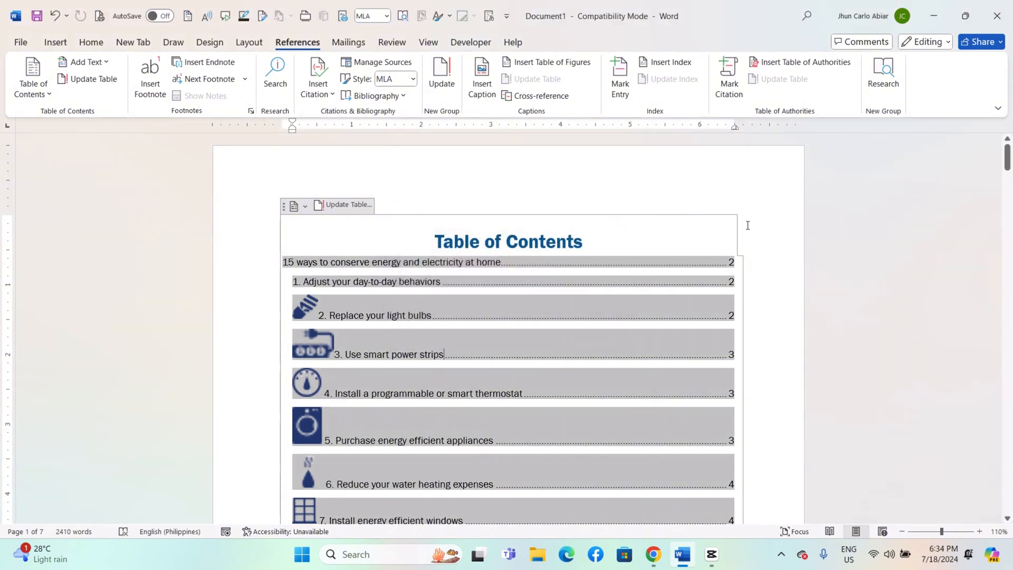
{"action": "scroll", "scroll_direction": "down", "scroll_amount": 3}
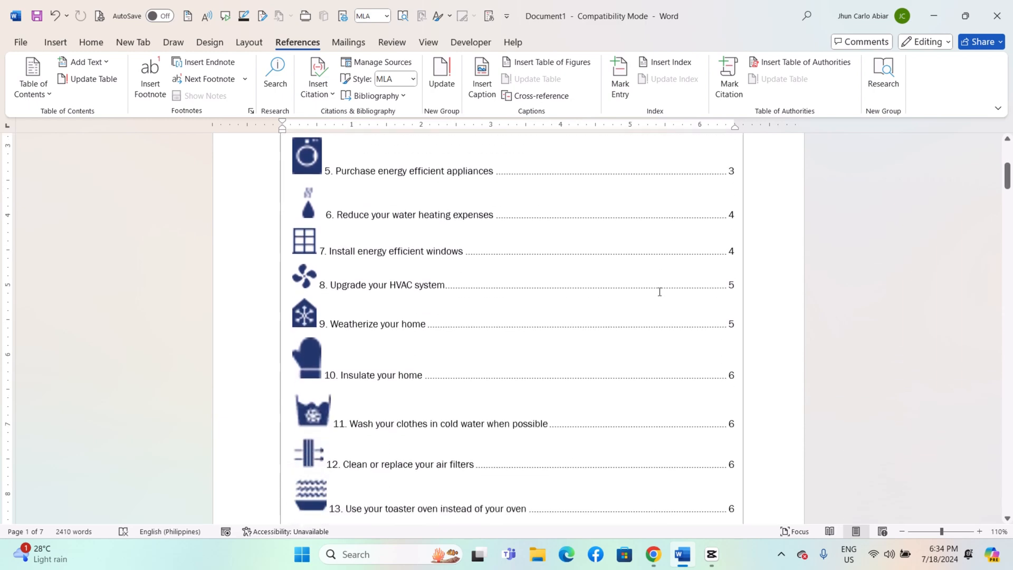
{"action": "scroll", "scroll_direction": "down", "scroll_amount": 3}
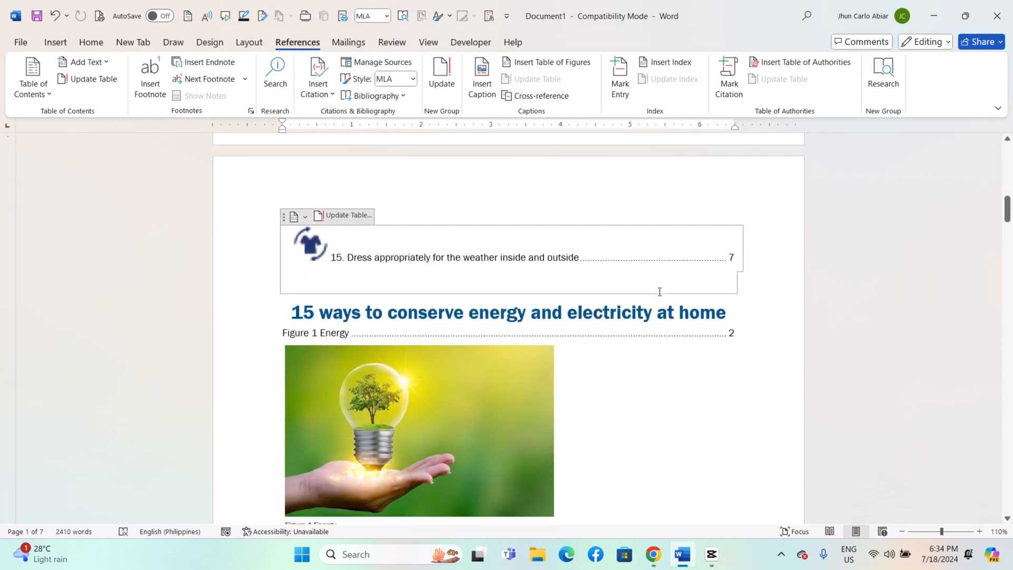